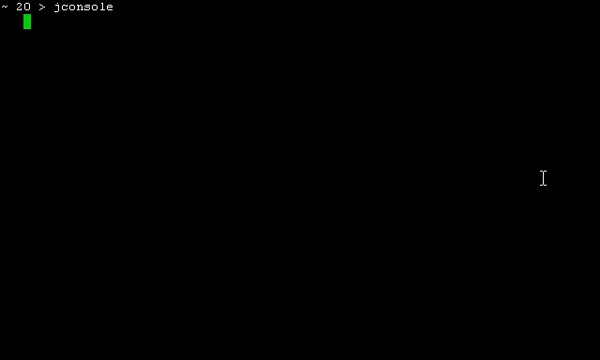
Step: List the z-locale names containing 'lab' and show the eight lab categories with lablist
{"action": "type", "text": "'lab"}
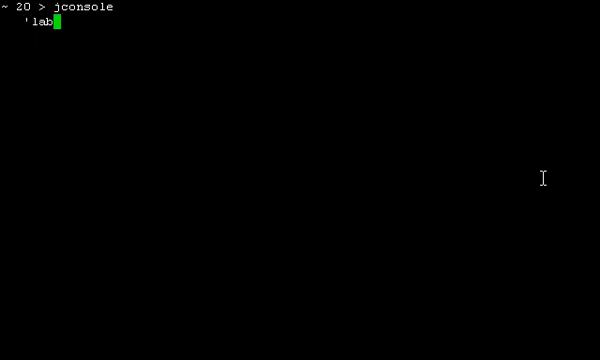
{"action": "type", "text": "names_z_"}
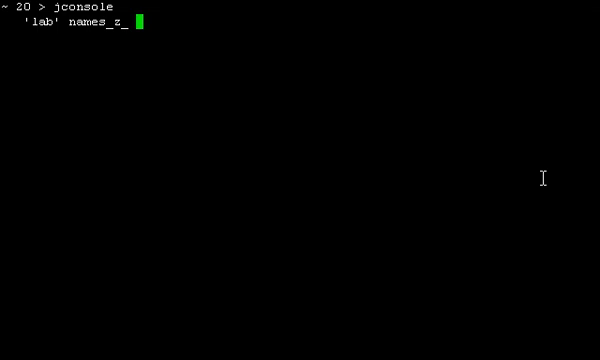
{"action": "key", "text": "Tab"}
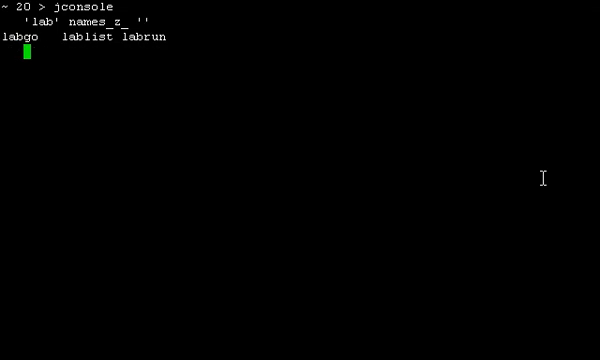
{"action": "type", "text": "lablist"}
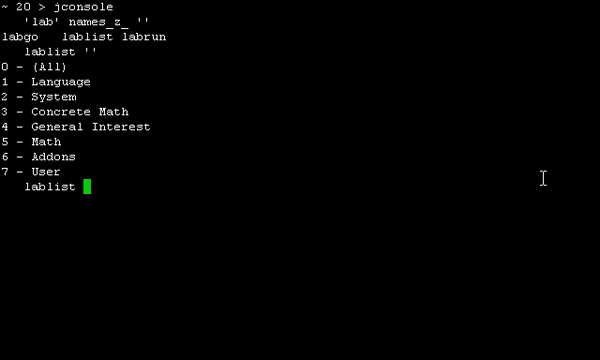
Step: List the Language category's labs with lablist 1 and run lab 8, A Taste of J (1)
{"action": "type", "text": "1"}
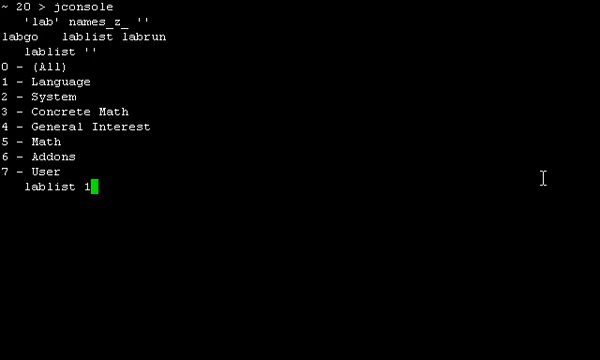
{"action": "key", "text": "Return"}
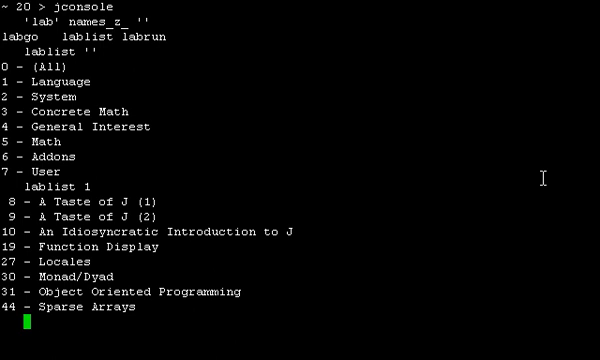
{"action": "type", "text": "labrun 8"}
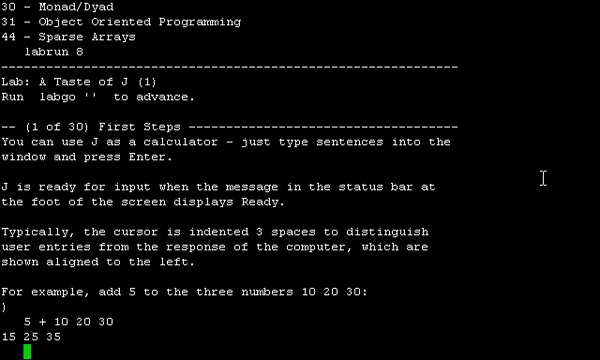
Step: Evaluate 1+2 to get 3 within the lab's first-steps section
{"action": "type", "text": "1+2"}
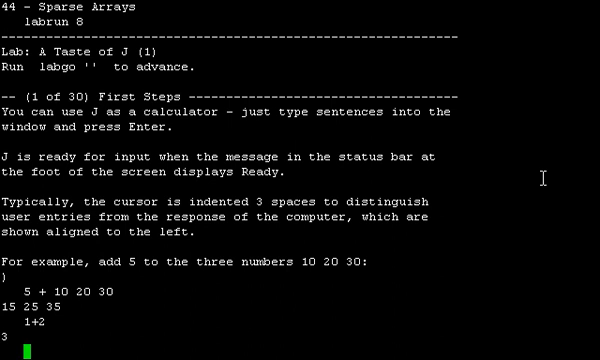
{"action": "type", "text": "labgo"}
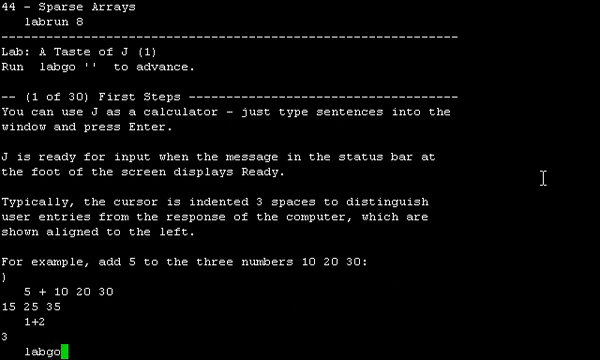
Step: Advance the lab to section 2 of 30 and begin reading '.inputrc' with fread
{"action": "key", "text": "Return"}
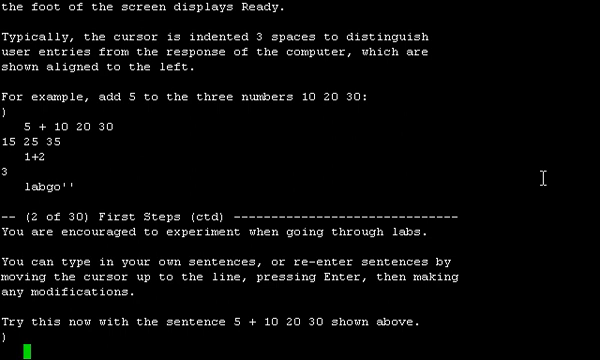
{"action": "type", "text": "fread"}
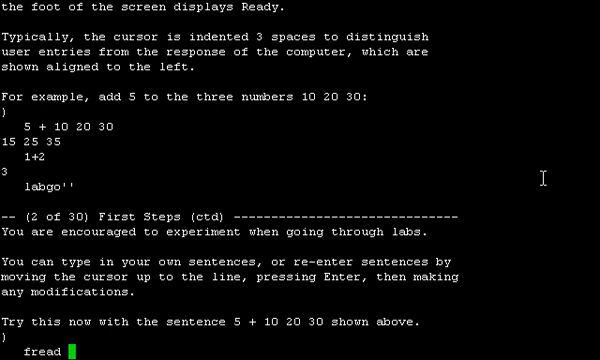
{"action": "type", "text": "'.input"}
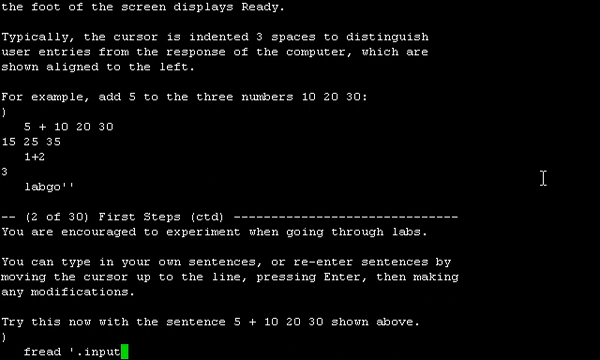